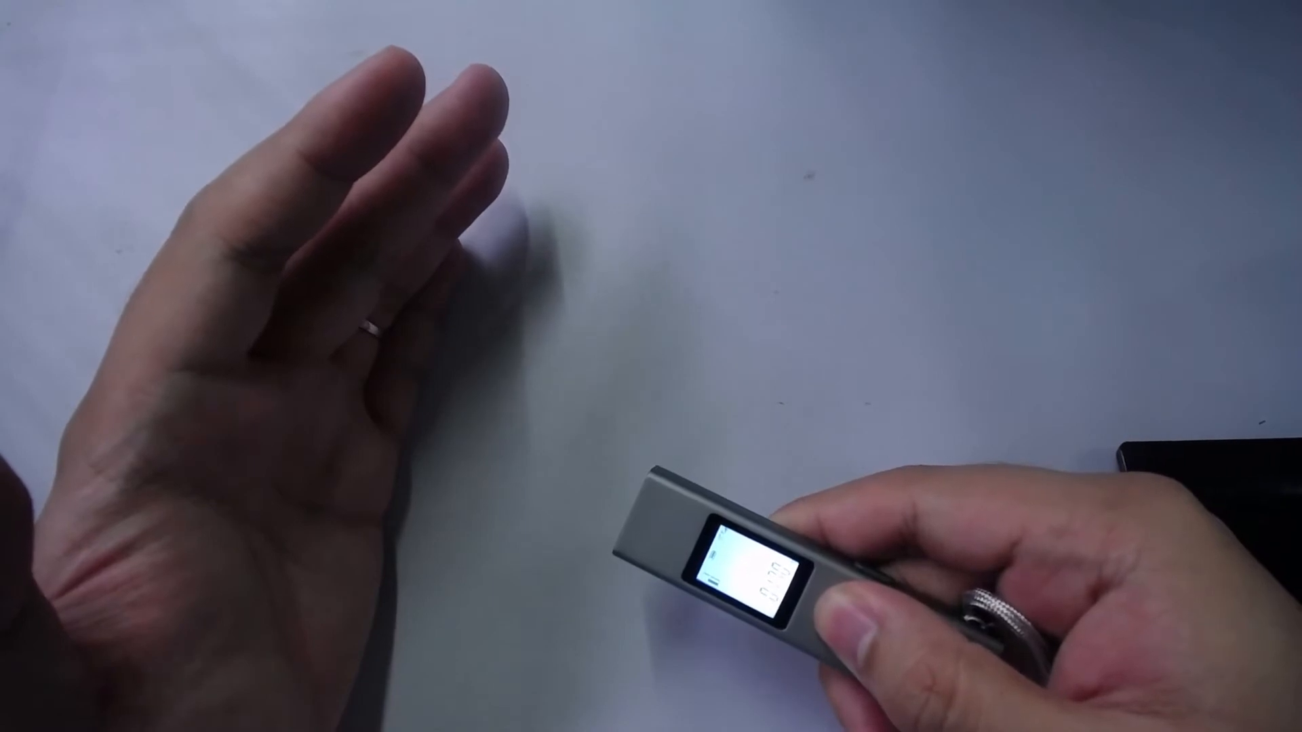
click(856, 590)
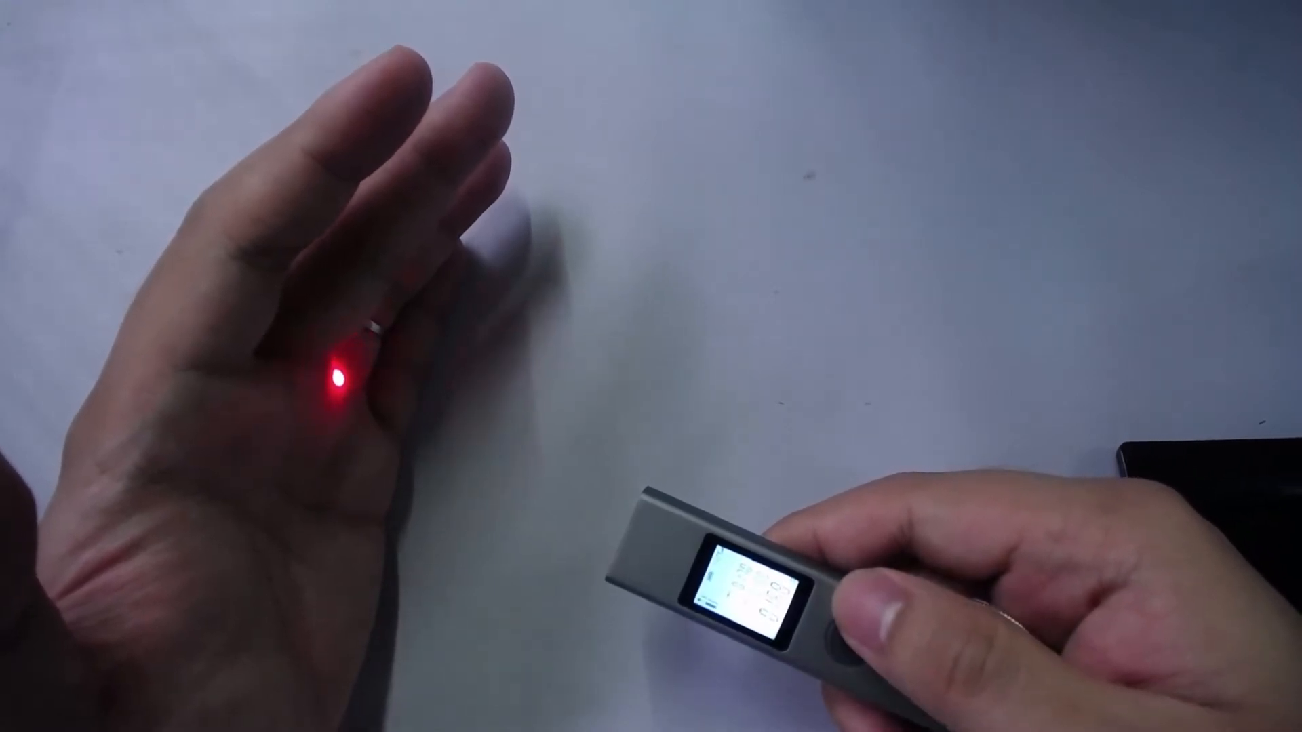